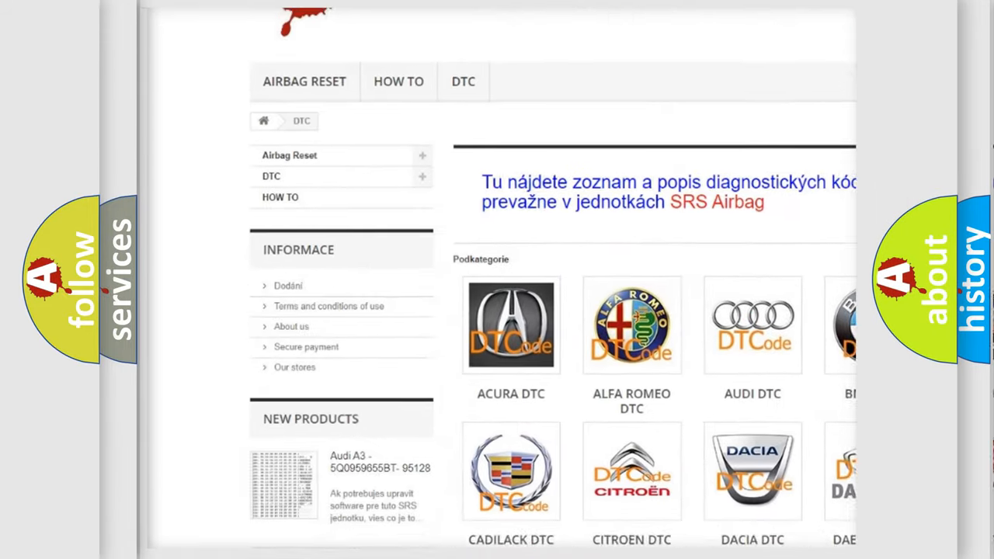
Step: Advance the P1691 slide to its Cause: module attempted GMLAN communications more than 7 times
{"action": "scroll", "scroll_direction": "down", "scroll_amount": 3}
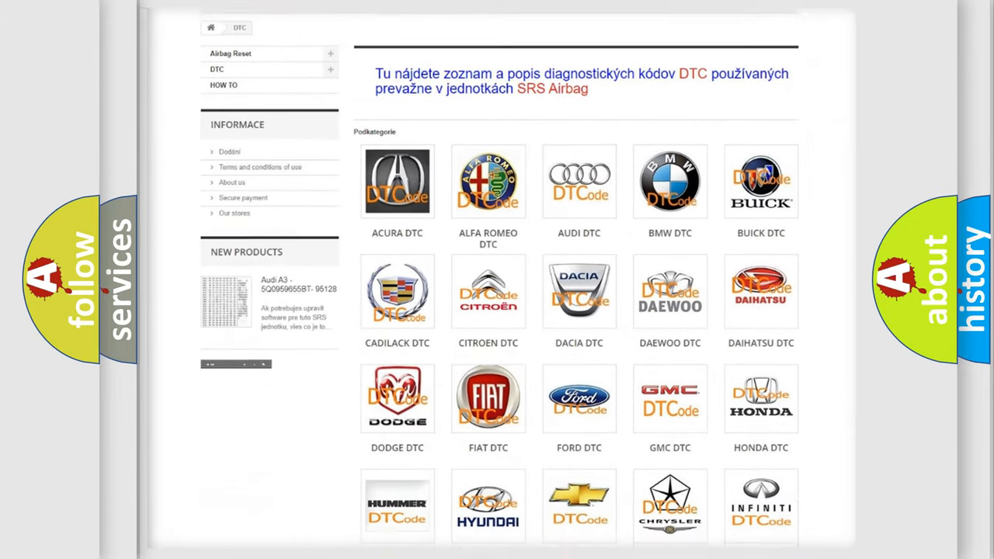
{"action": "scroll", "scroll_direction": "down", "scroll_amount": 3}
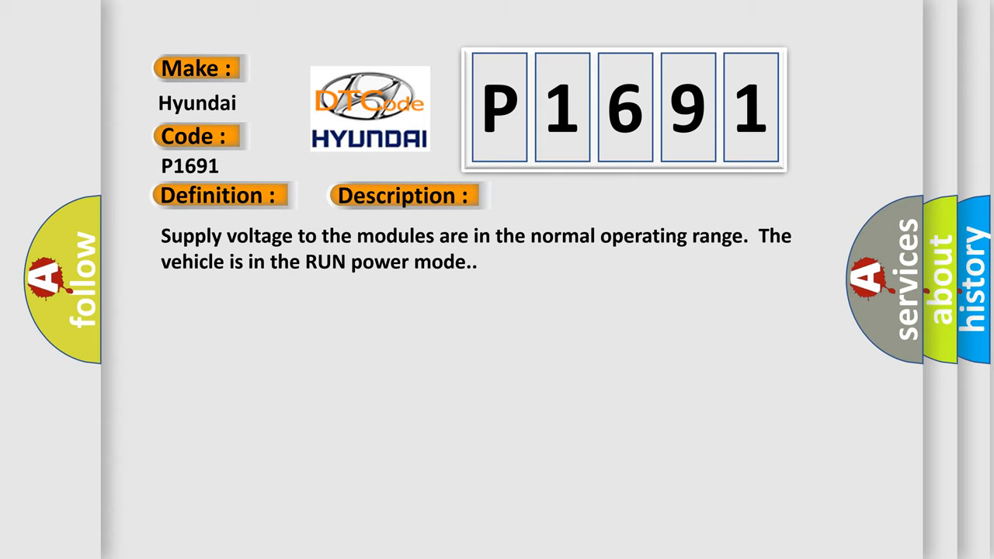
{"action": "left_click", "coordinate": [572, 195]}
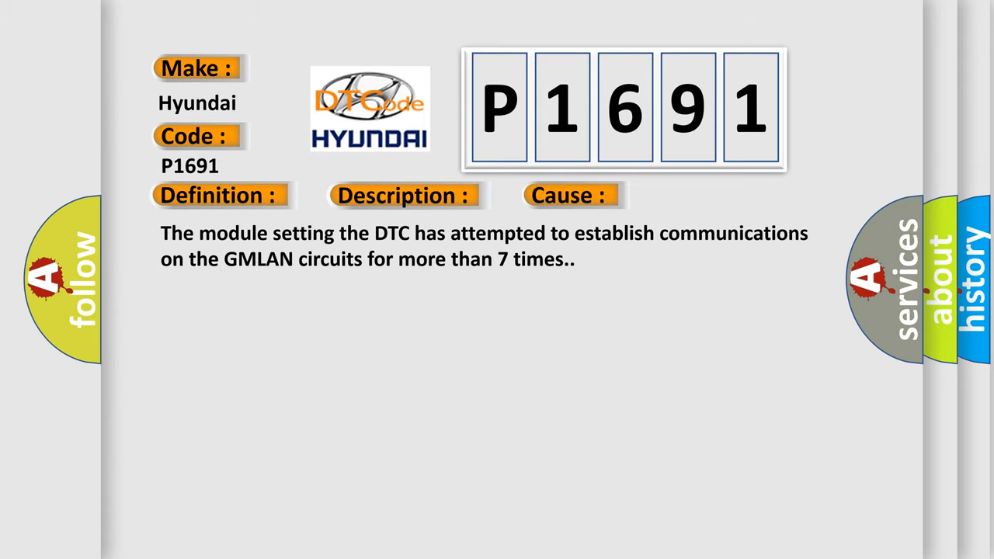